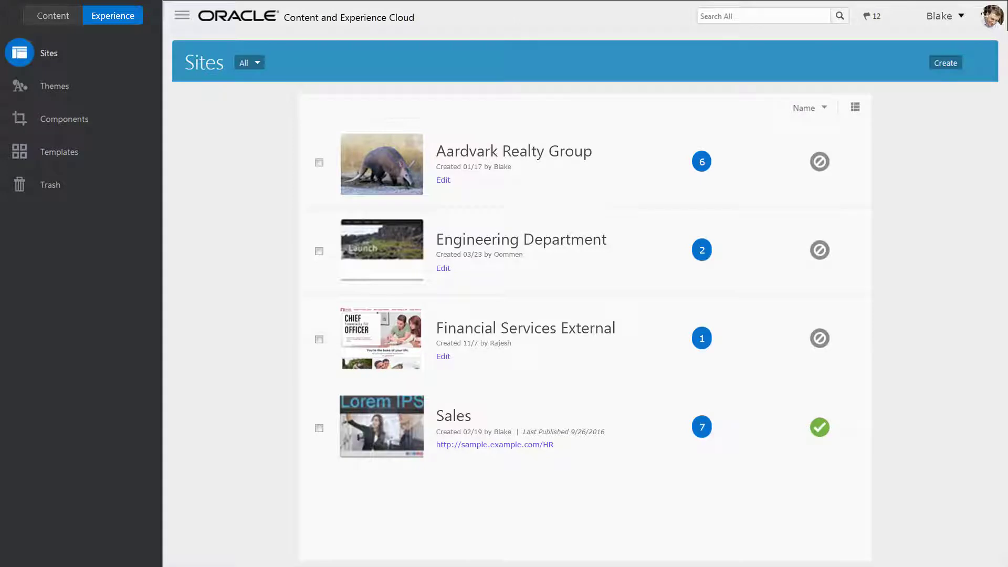
mouse_move(220, 139)
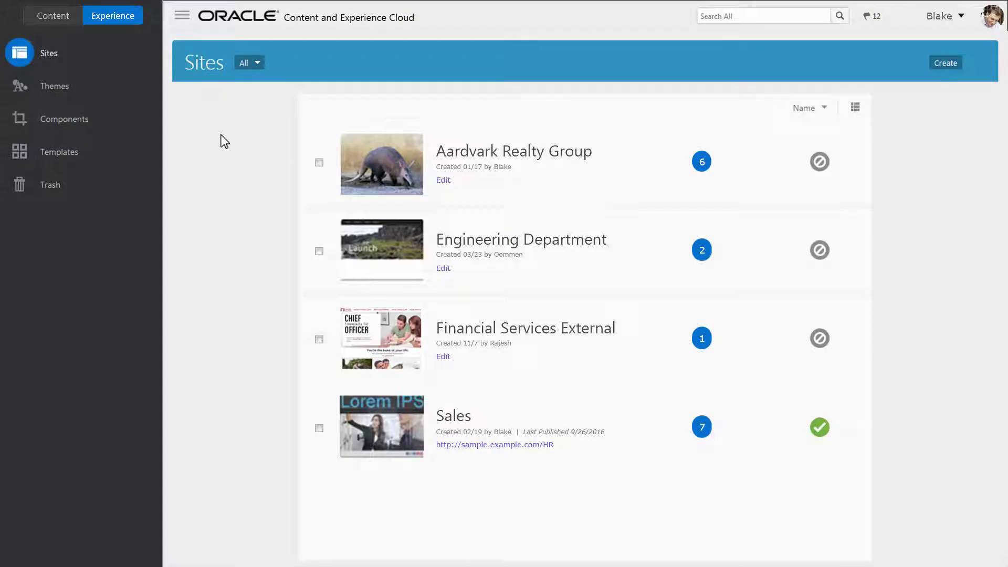
mouse_move(943, 62)
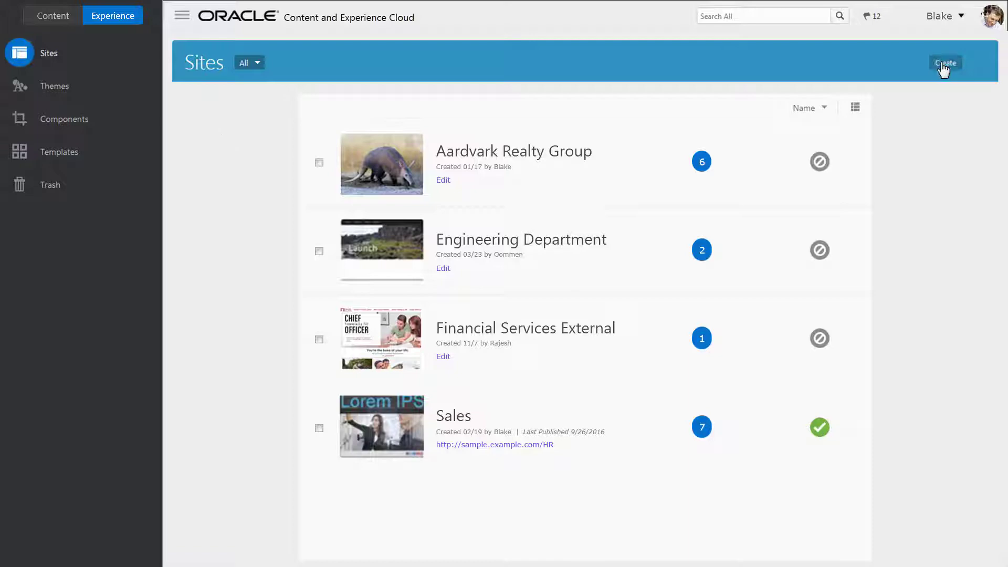
- Create site xalco from MarketingCampaign with description 'Xalco - All Things are Possible'
click(945, 62)
text(xalco)
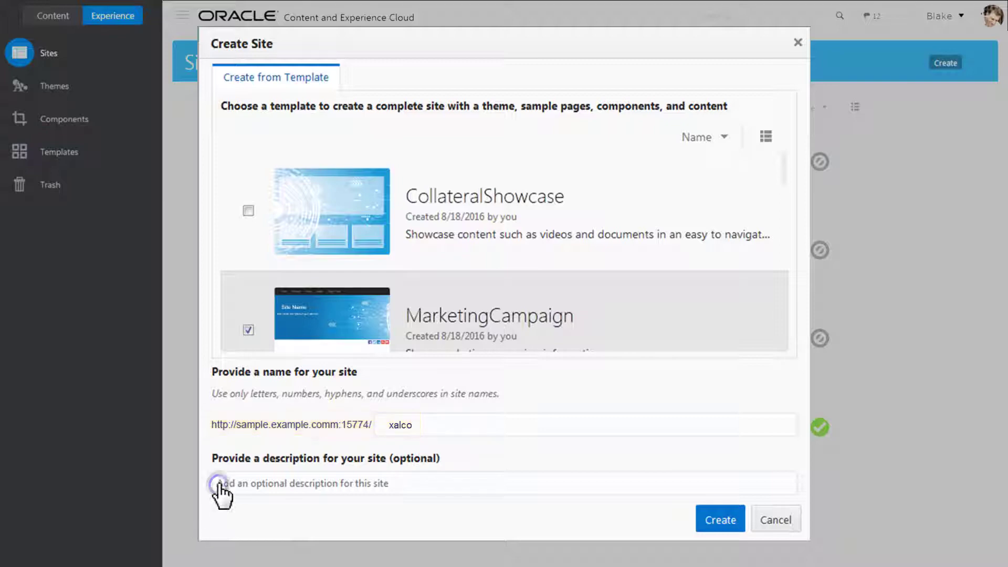
text(Xalco - All Things are Possible)
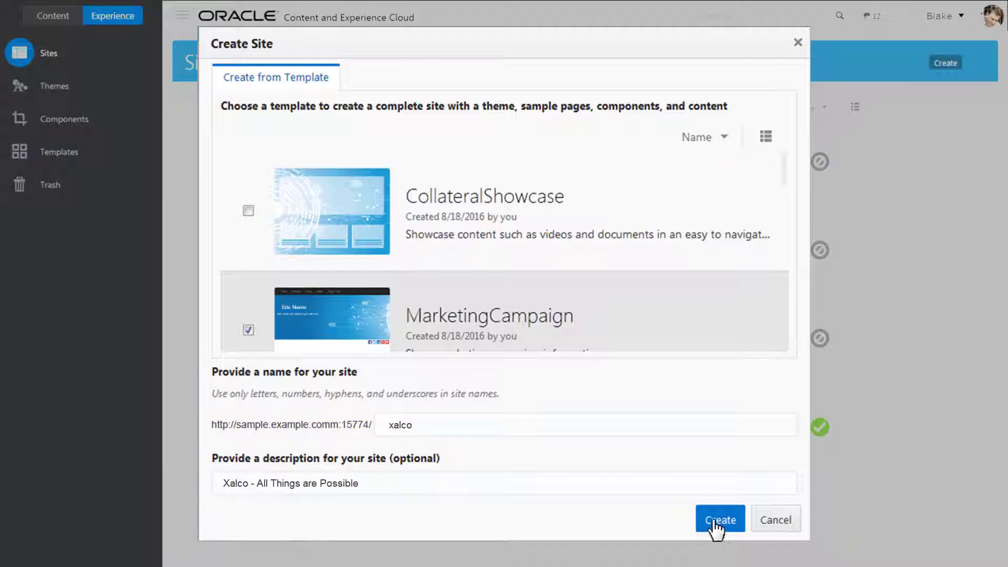
click(720, 518)
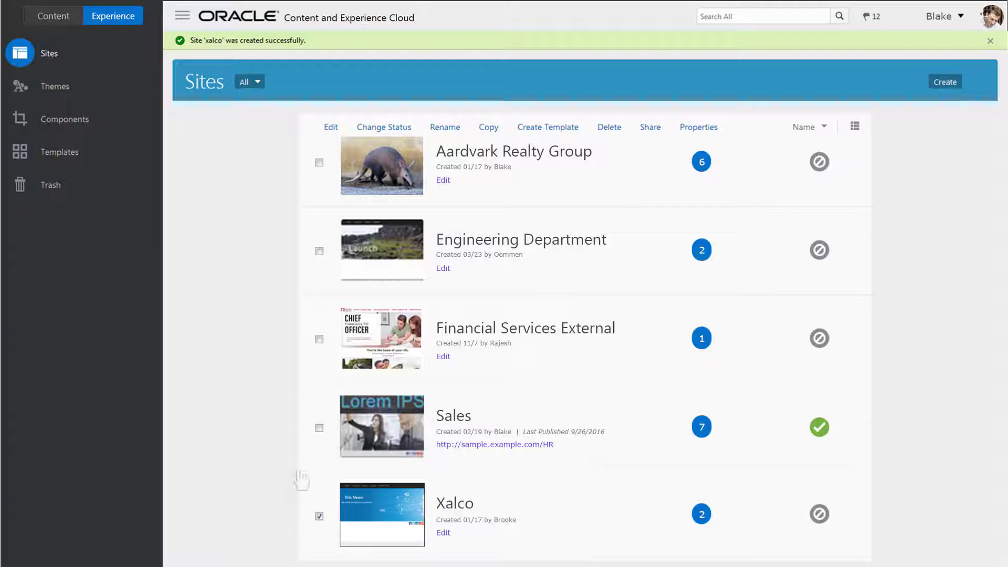
- Create template Ravenna from the Sales site, described 'Financial Security, Financial Success', and view it in Templates
click(318, 428)
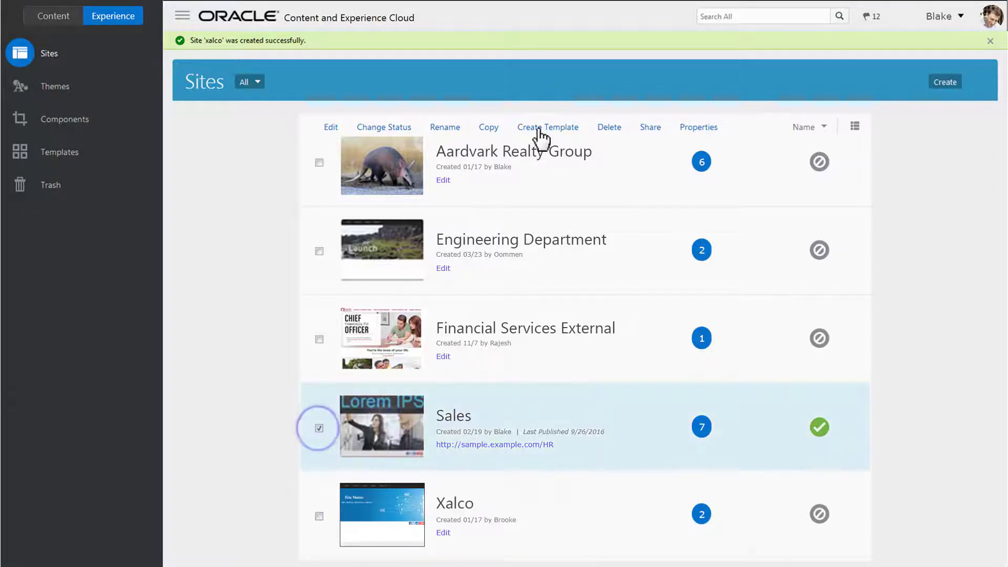
click(548, 127)
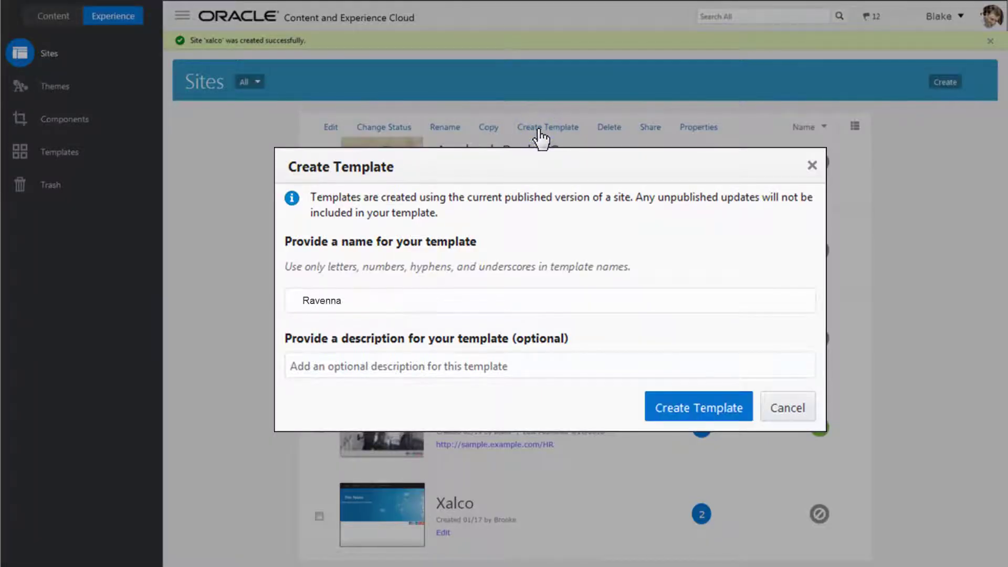
text(Financial Security, Financial Success)
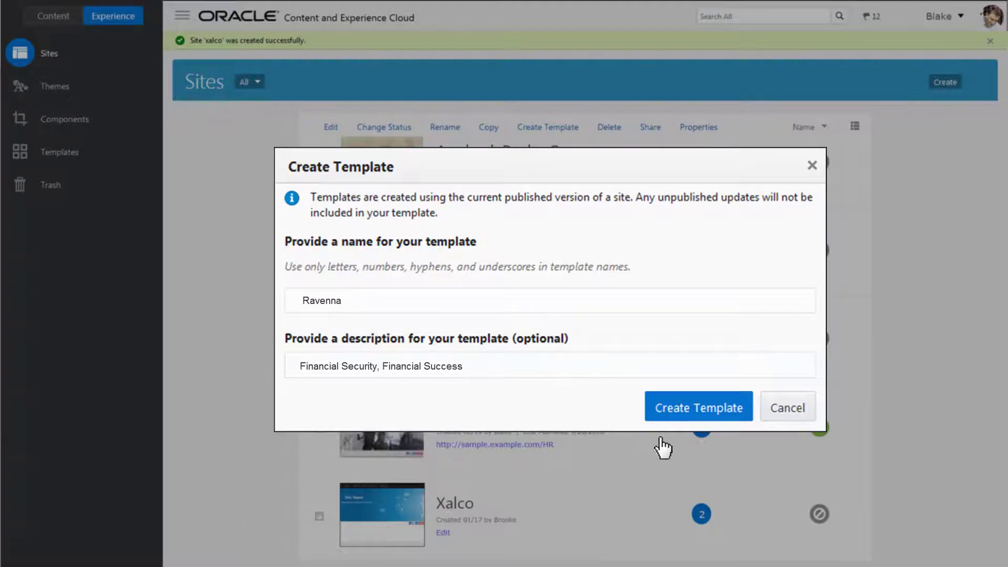
click(699, 406)
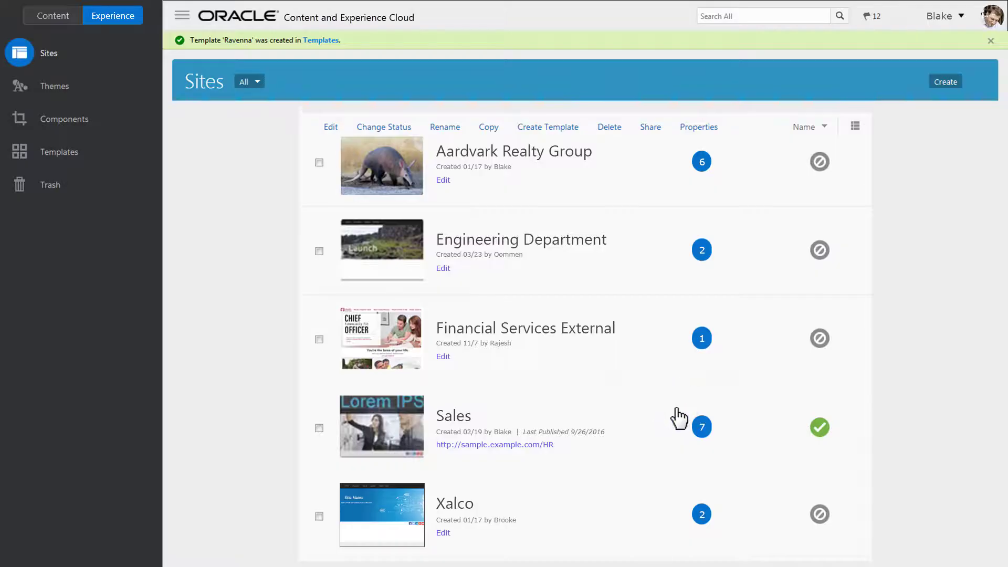
click(318, 515)
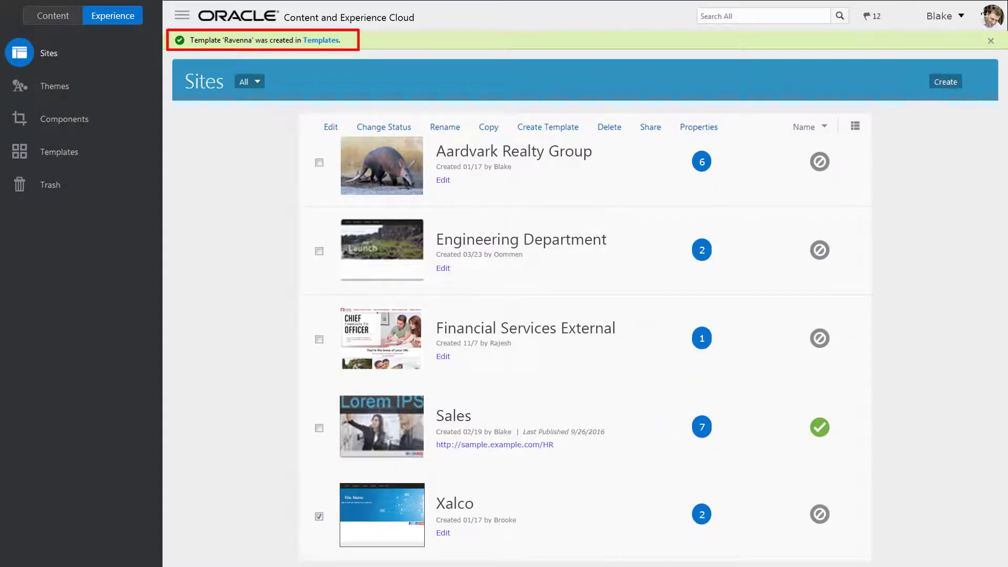
mouse_move(19, 153)
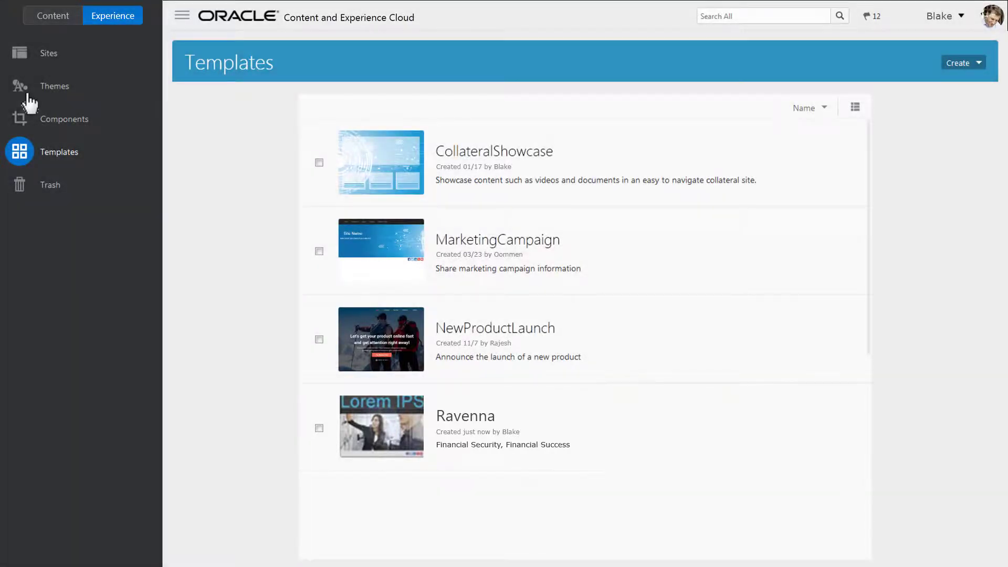
- Return from the Templates page to the Sites list
click(48, 53)
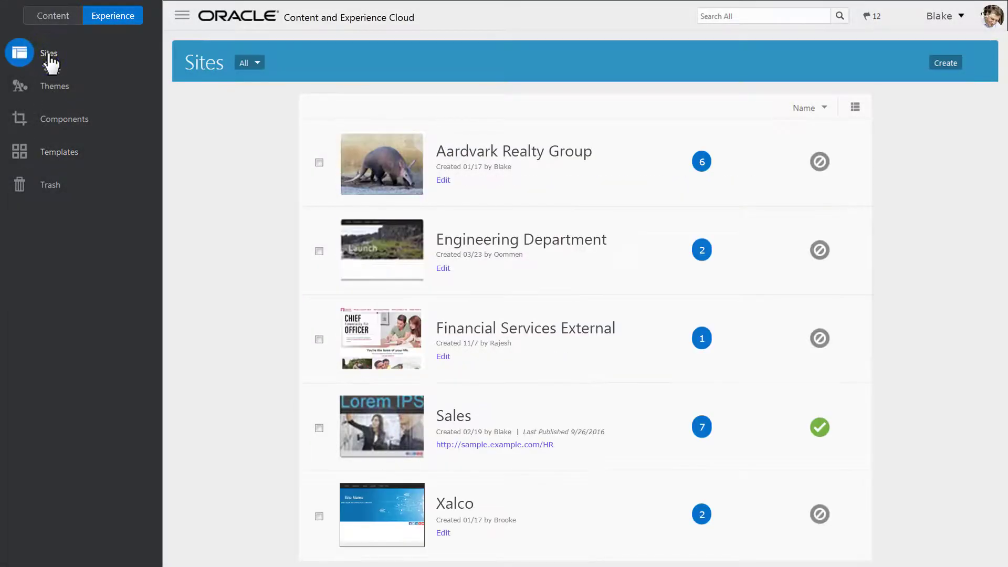